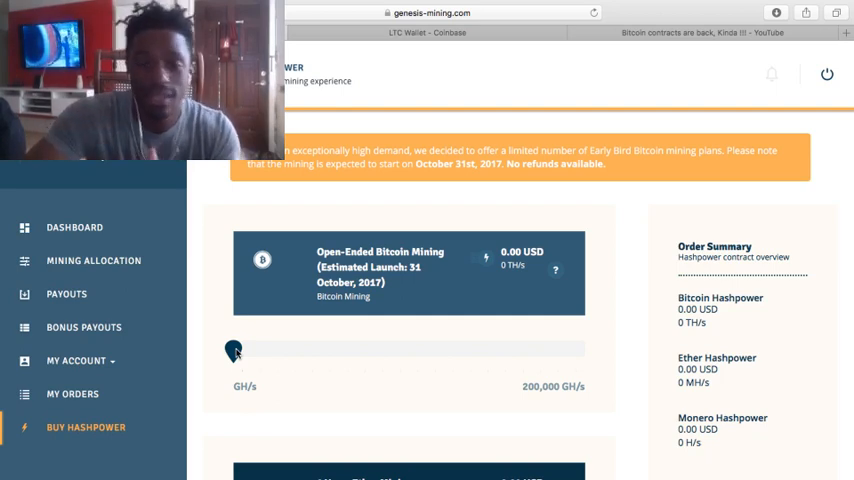
# - Set the Open-Ended Bitcoin Mining slider to 1 TH/s and choose Litecoin as the payment type (1.845 LTC)
pyautogui.moveTo(234, 348); pyautogui.dragTo(280, 348)
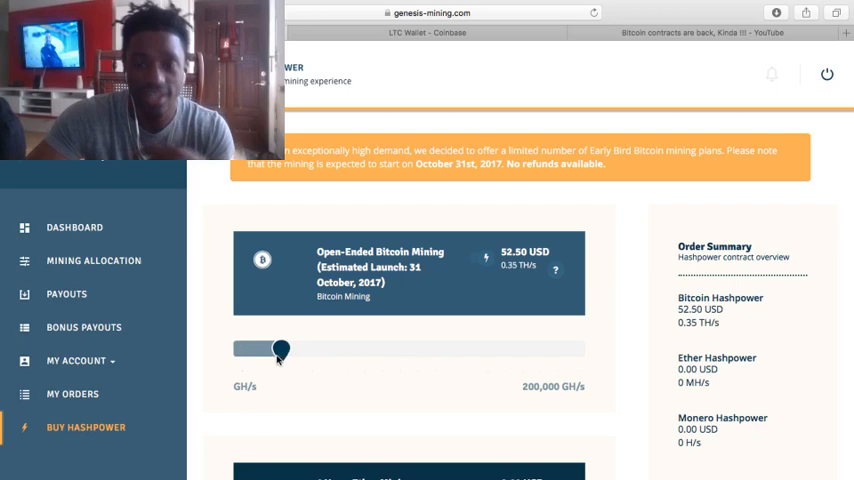
pyautogui.moveTo(280, 350); pyautogui.dragTo(360, 352)
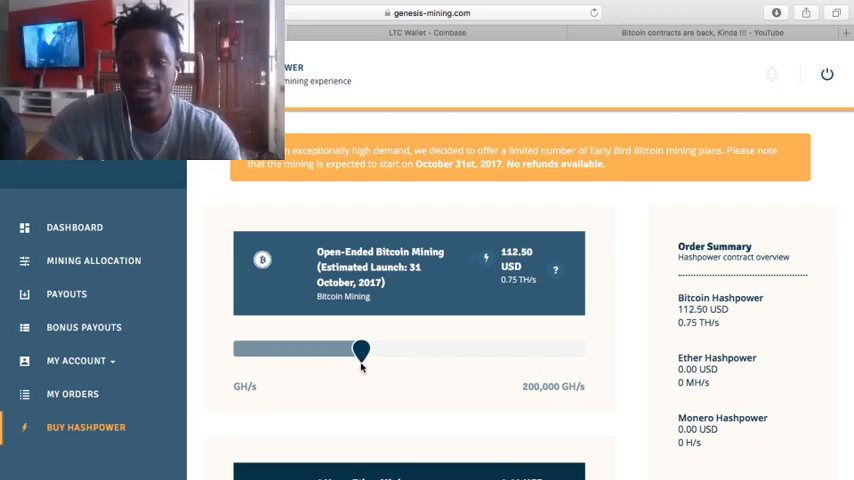
pyautogui.moveTo(362, 352); pyautogui.dragTo(376, 352)
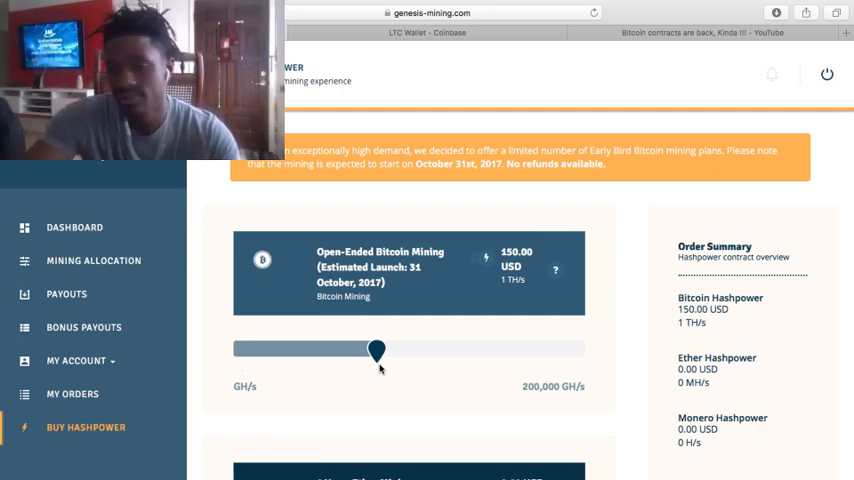
pyautogui.scroll(-3)
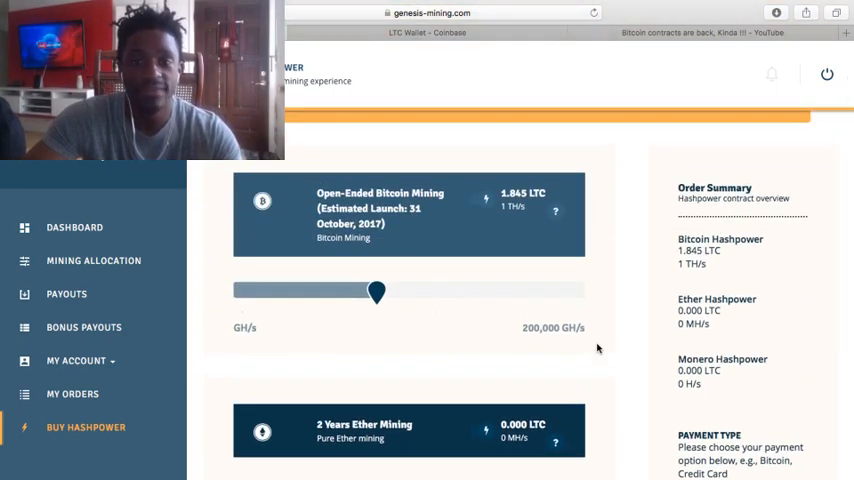
pyautogui.scroll(-3)
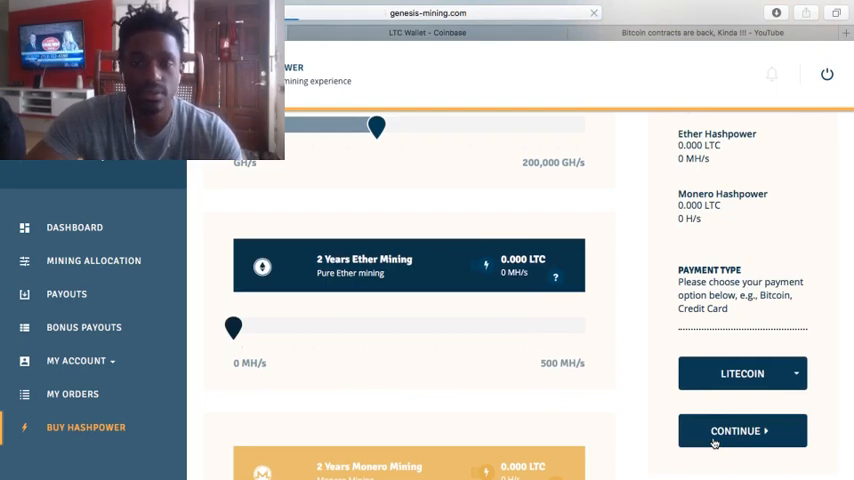
# - Continue to order specification and validate promo code 'ritKXC' for a 3% discount, total 1.801 LTC
pyautogui.click(742, 430)
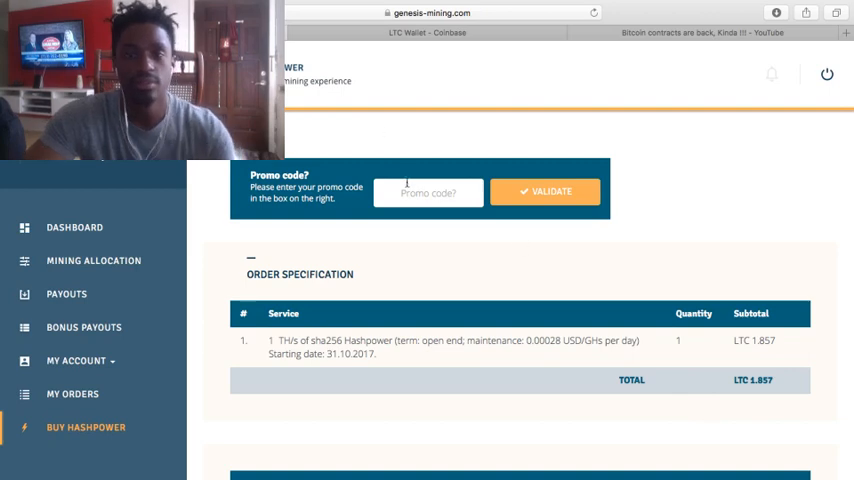
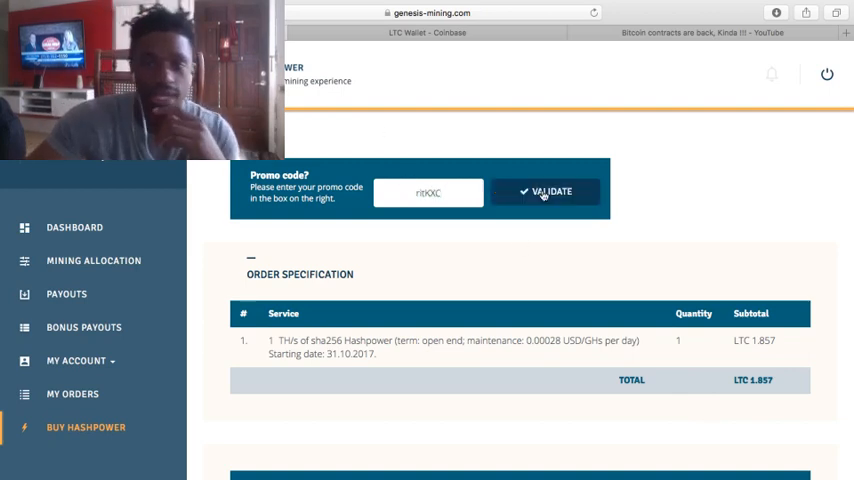
pyautogui.click(544, 192)
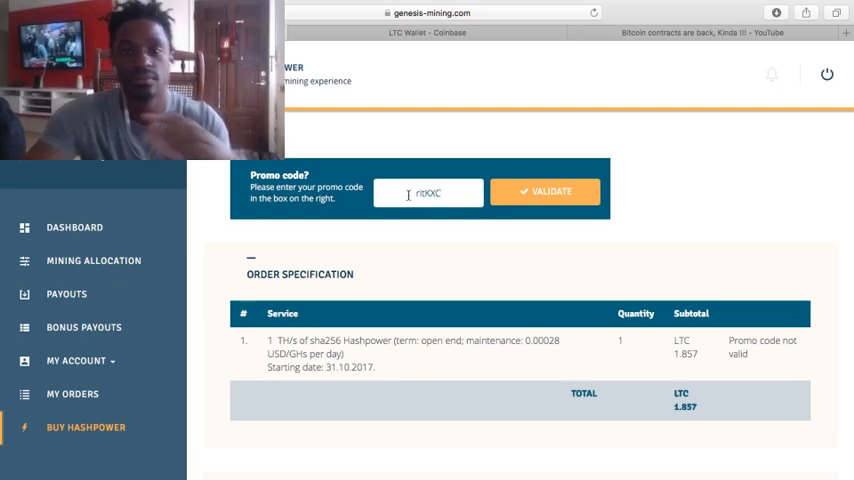
pyautogui.click(544, 192)
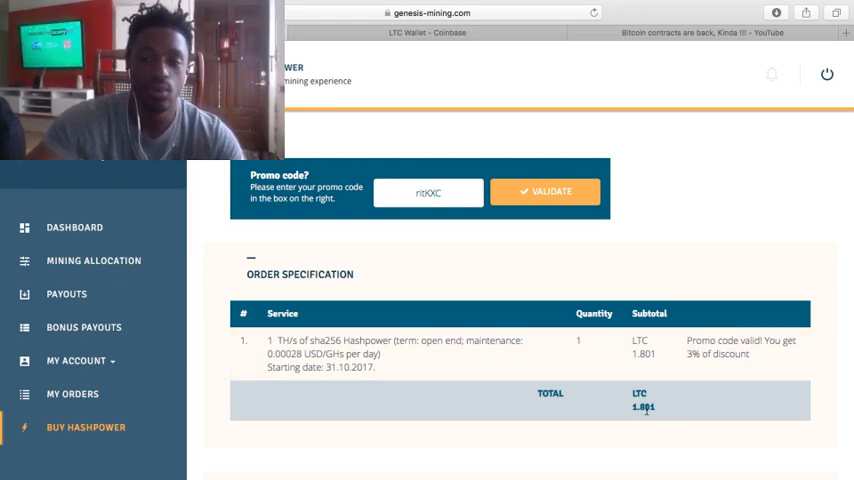
# - Agree to the mining terms, confirm the order to get the 1.801 LTC address, and go to the Coinbase LTC wallet
pyautogui.scroll(-3)
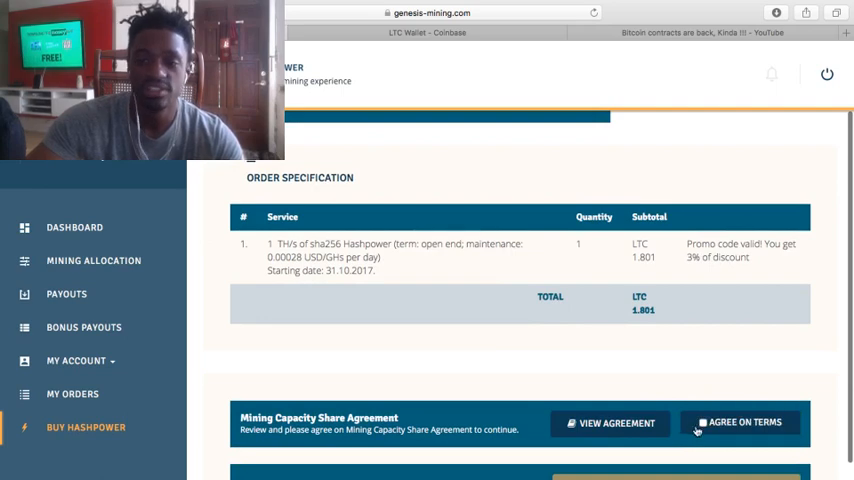
pyautogui.click(740, 422)
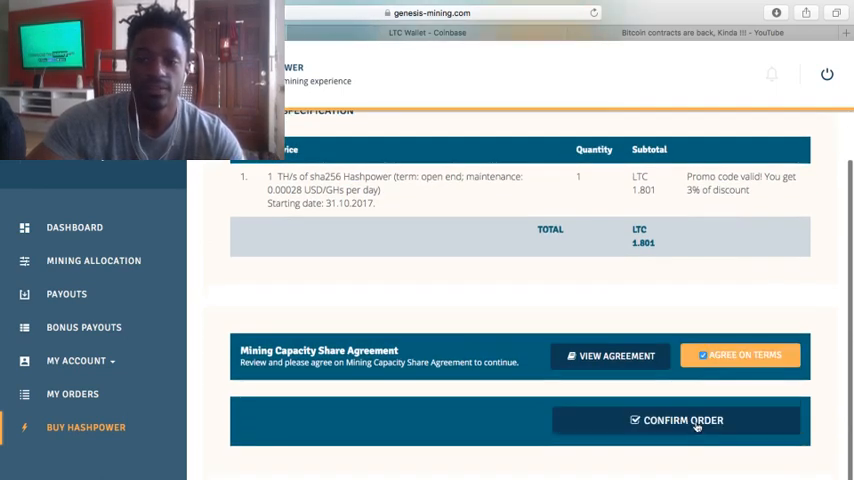
pyautogui.click(684, 420)
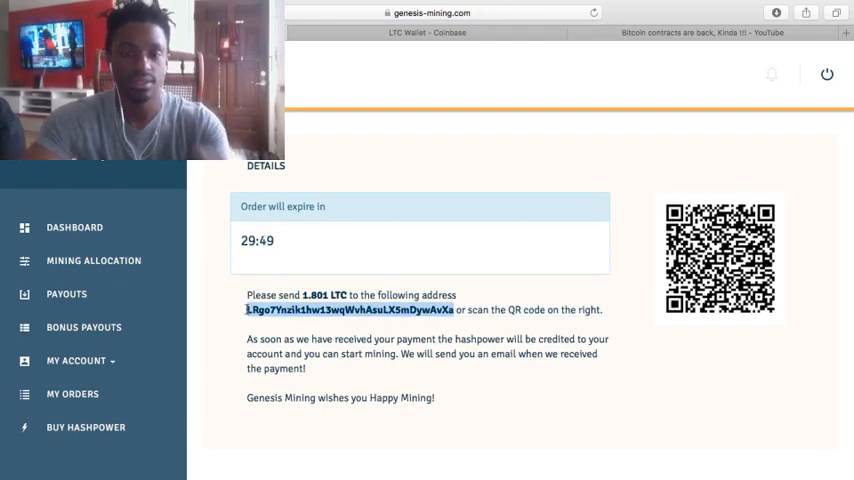
pyautogui.click(428, 32)
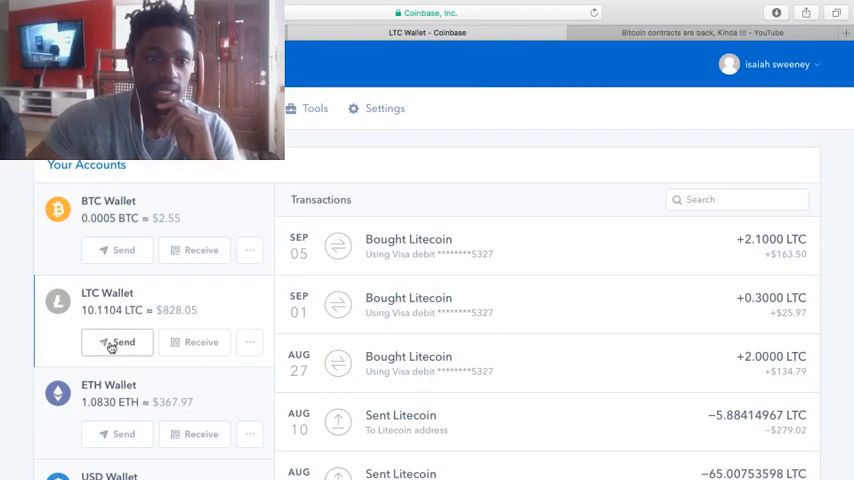
pyautogui.click(118, 342)
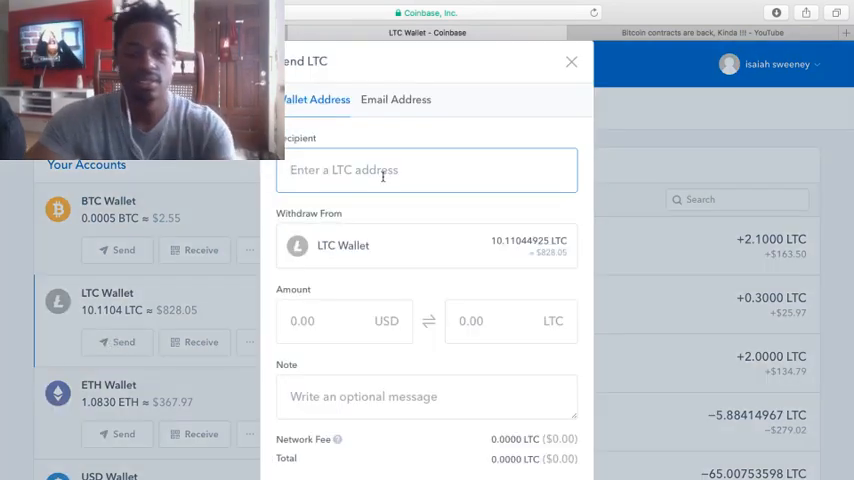
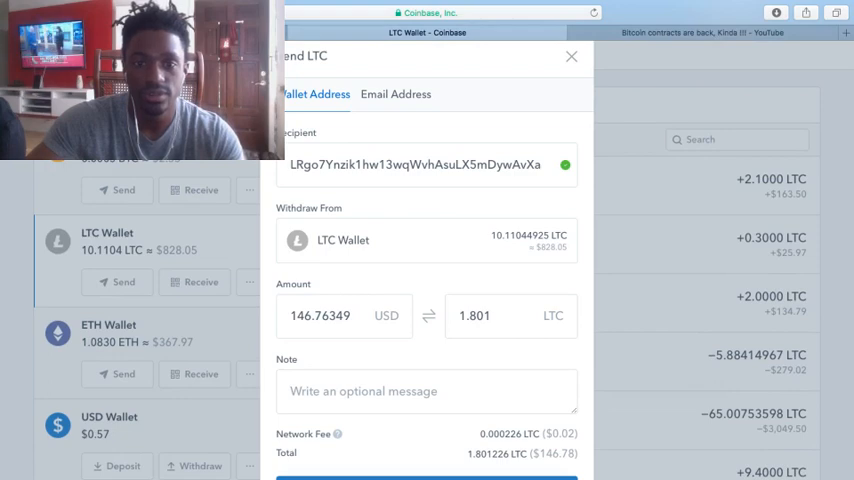
pyautogui.click(428, 476)
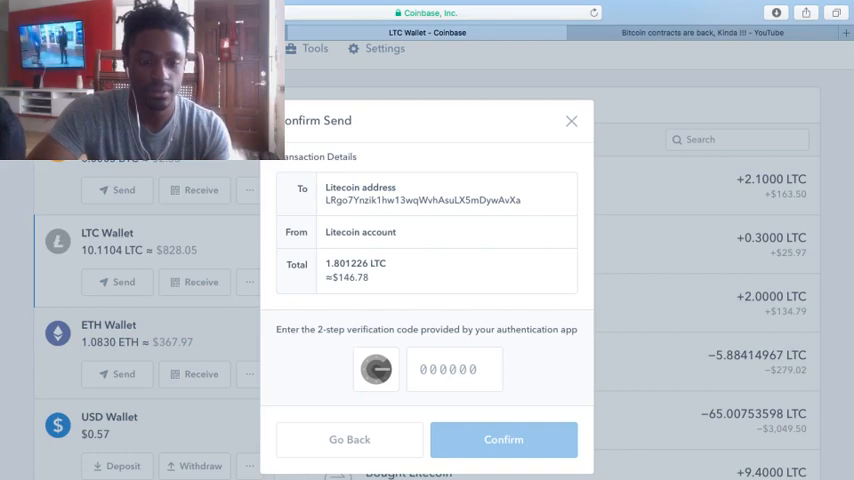
# - Enter the authenticator code, confirm the 1.801 LTC send, and view the completed transaction details
pyautogui.click(454, 368)
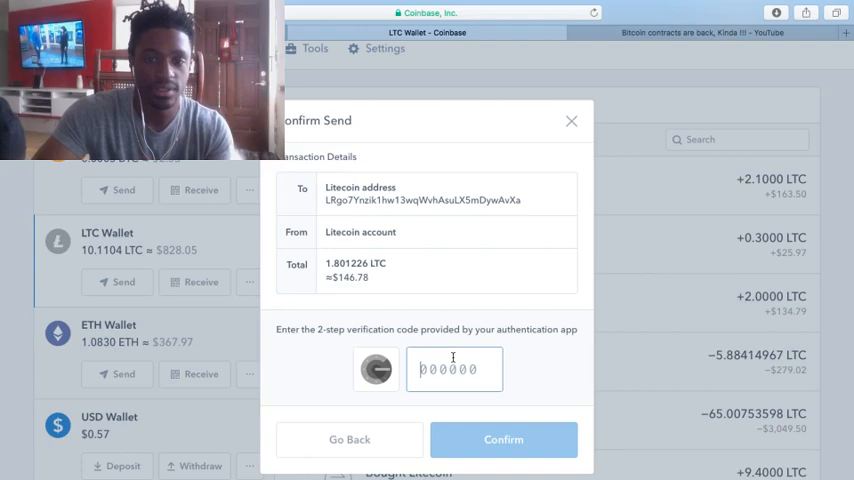
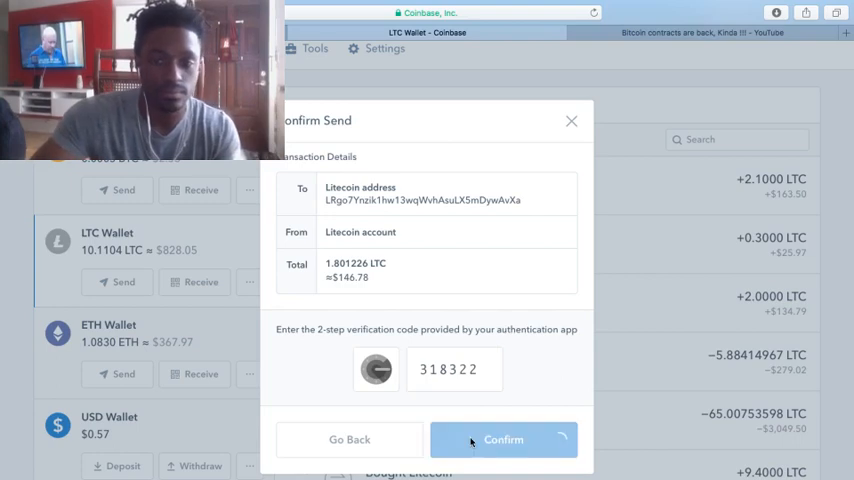
pyautogui.click(504, 440)
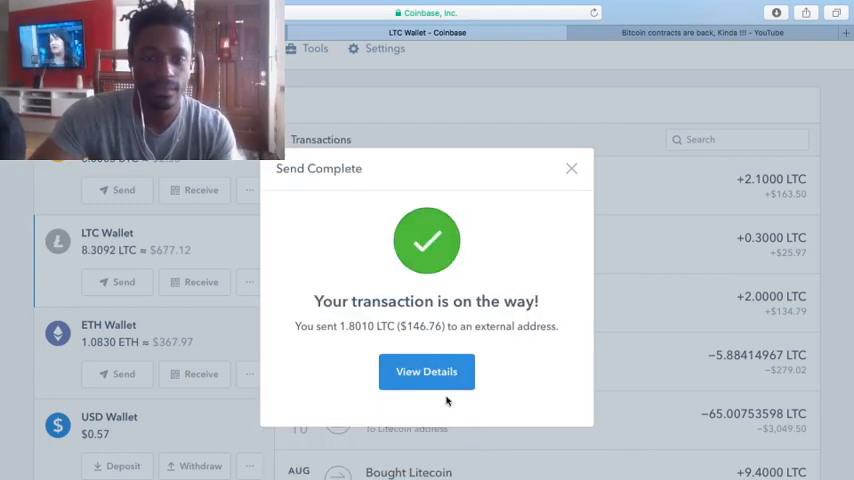
pyautogui.click(426, 372)
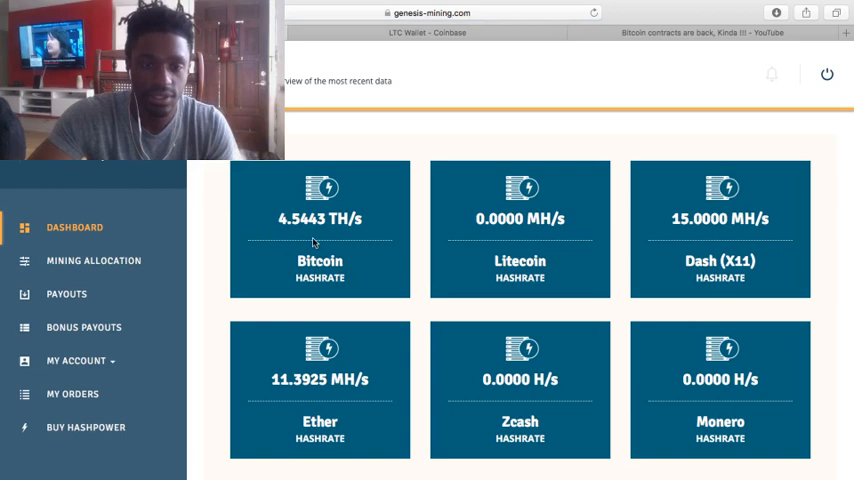
pyautogui.moveTo(322, 236)
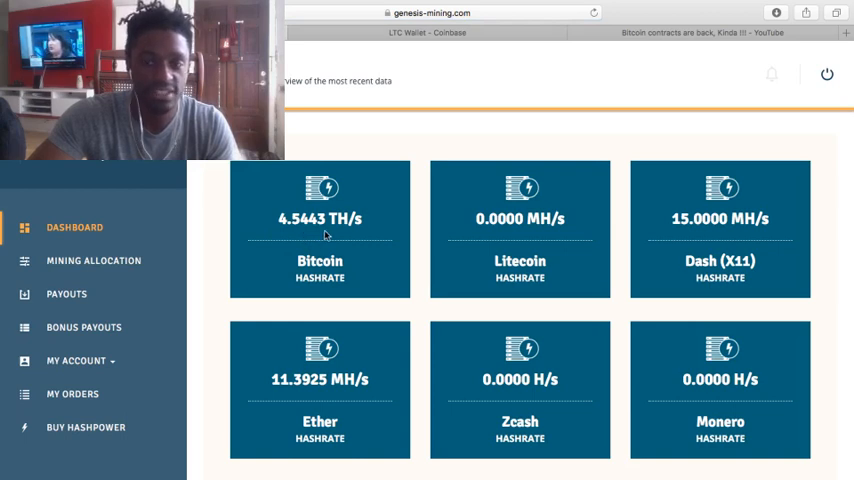
pyautogui.moveTo(380, 126)
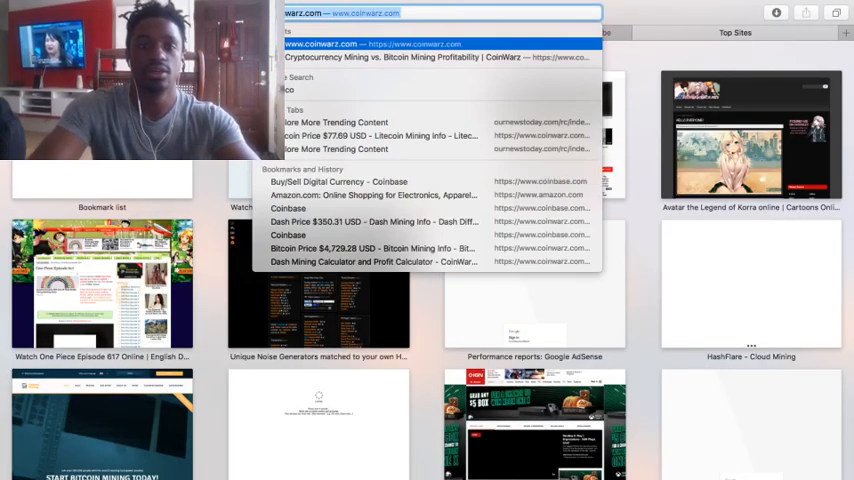
# - Go to coinwarz.com and bring up the Bitcoin Mining Calculator prefilled with 4544 GH/s and 2800 W
pyautogui.click(320, 44)
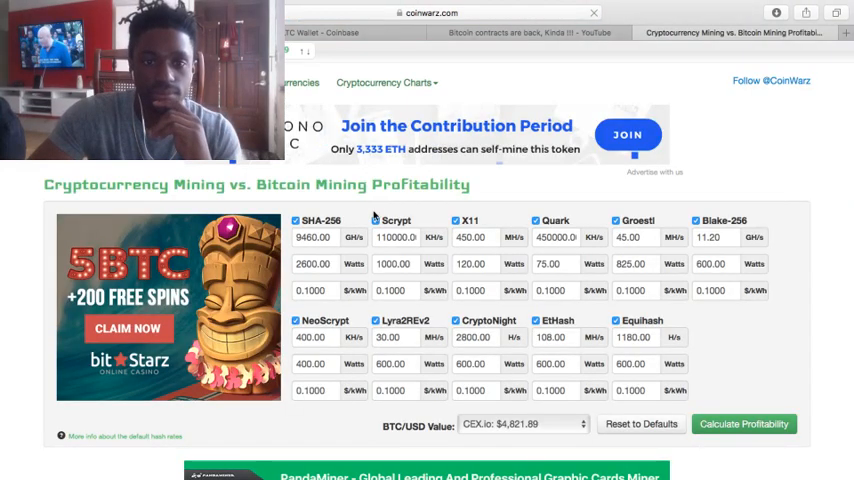
pyautogui.scroll(-3)
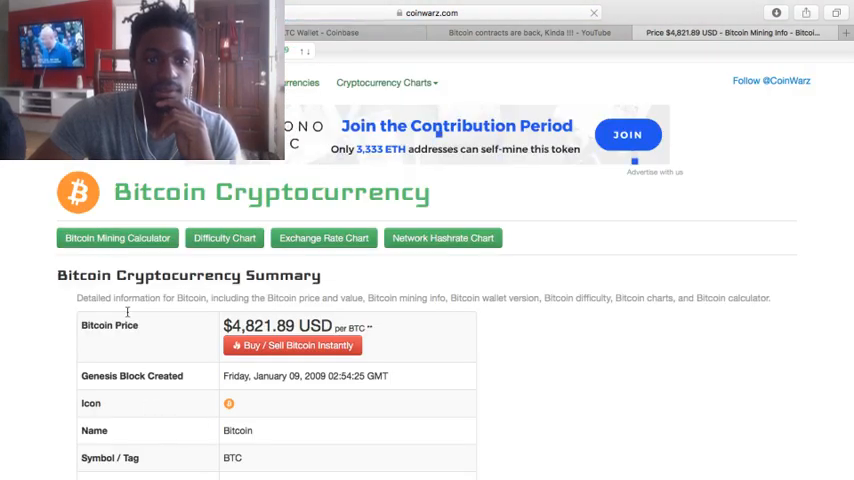
pyautogui.click(116, 238)
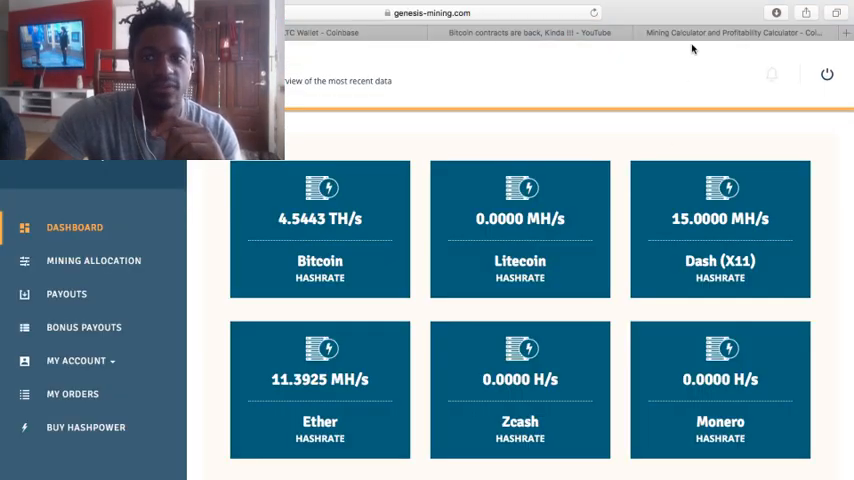
pyautogui.click(744, 32)
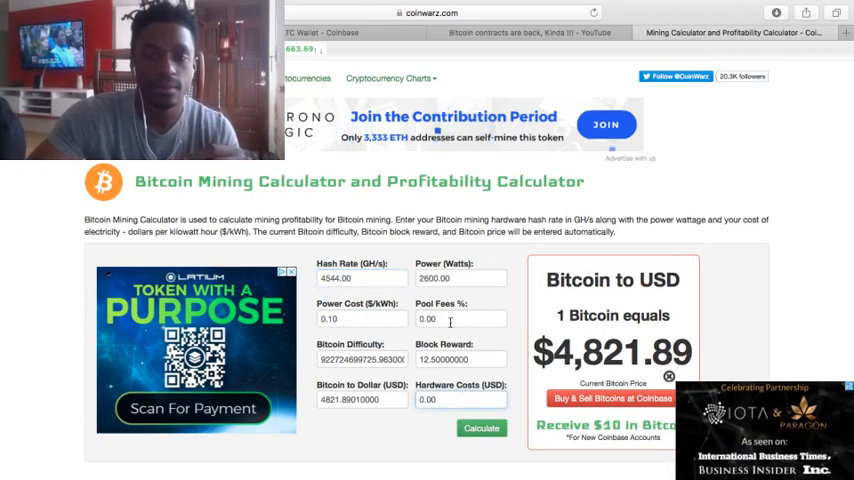
# - Enter 28% pool fees and run the calculation, giving roughly $129 monthly profit
pyautogui.write('28')
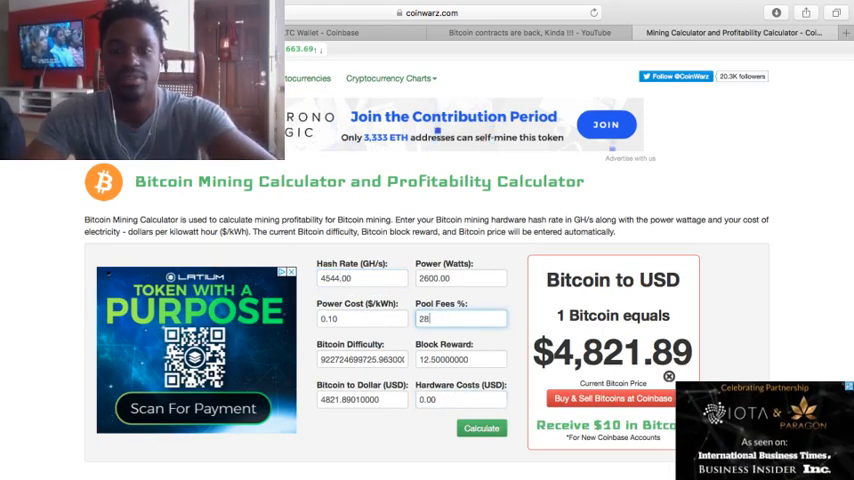
pyautogui.click(460, 278)
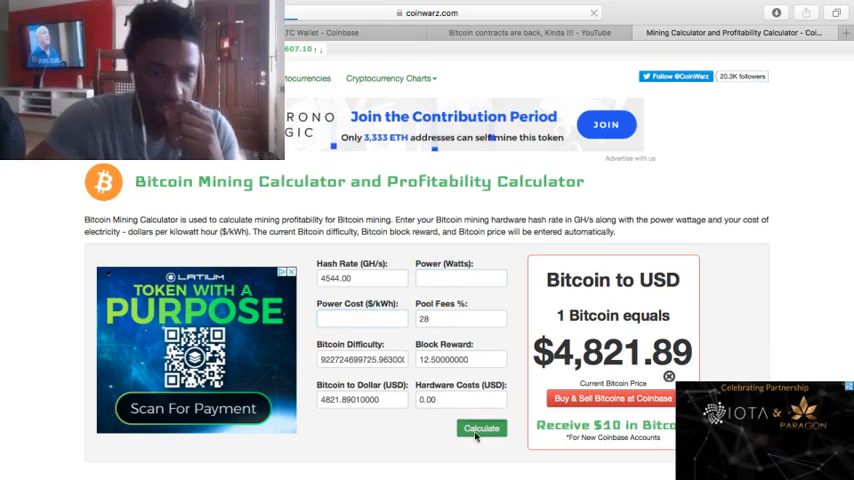
pyautogui.click(480, 428)
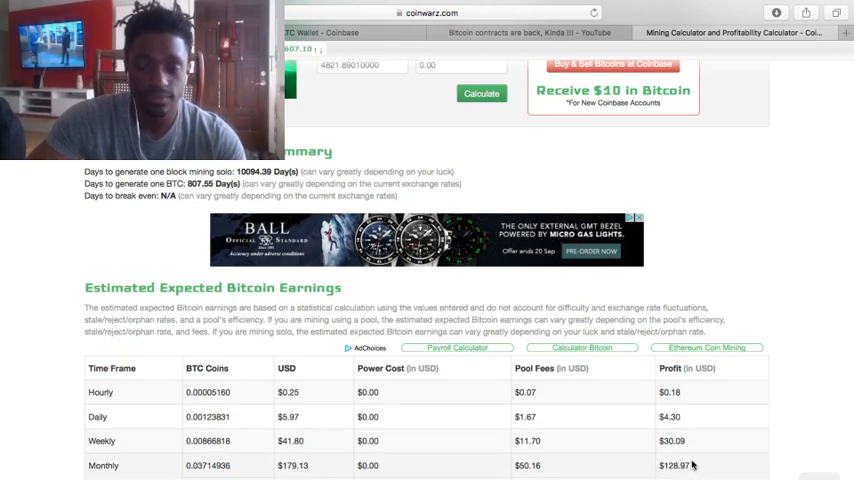
pyautogui.scroll(-3)
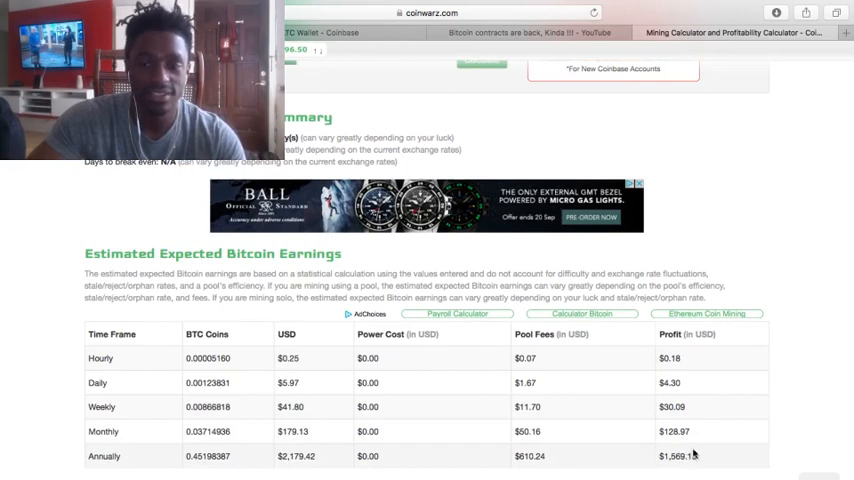
pyautogui.doubleClick(672, 406)
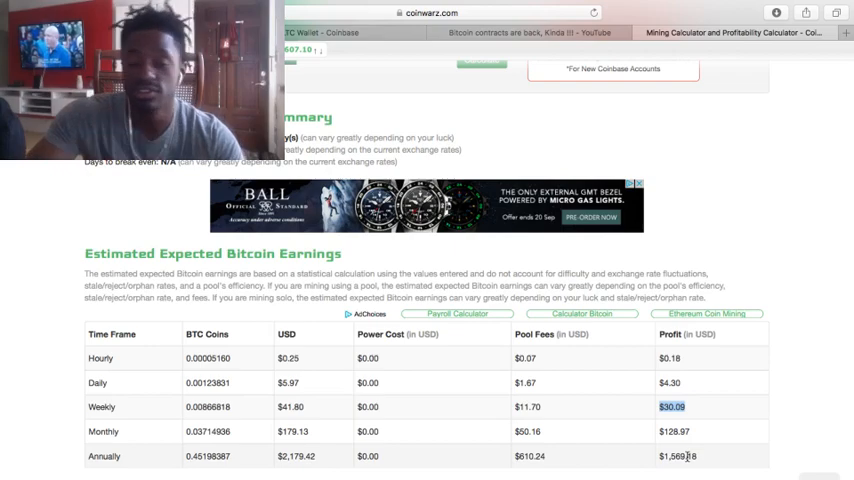
pyautogui.scroll(3)
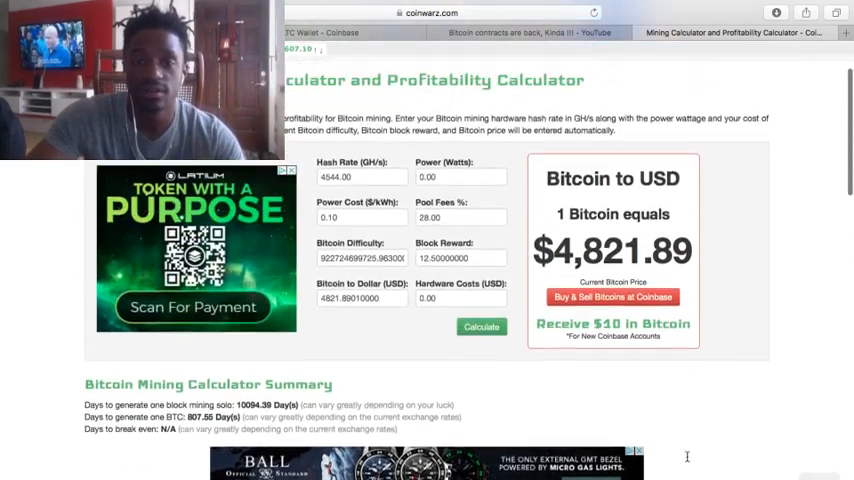